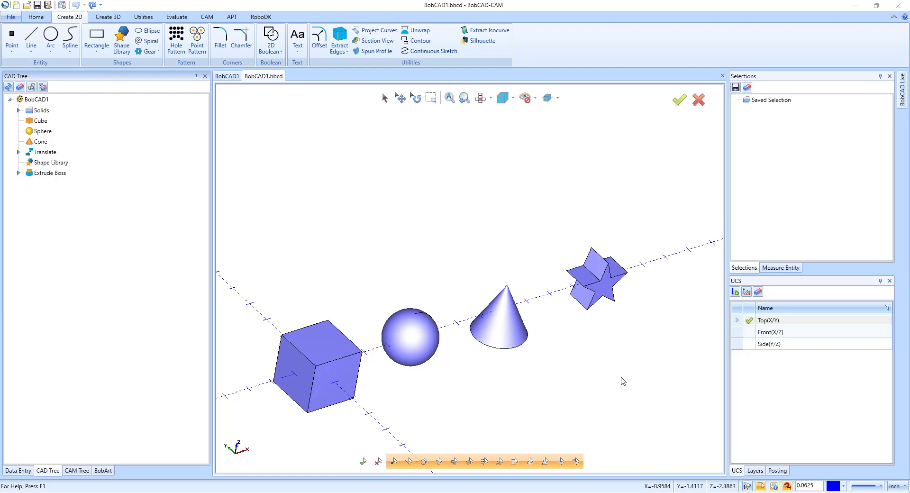
mouse_move(284, 207)
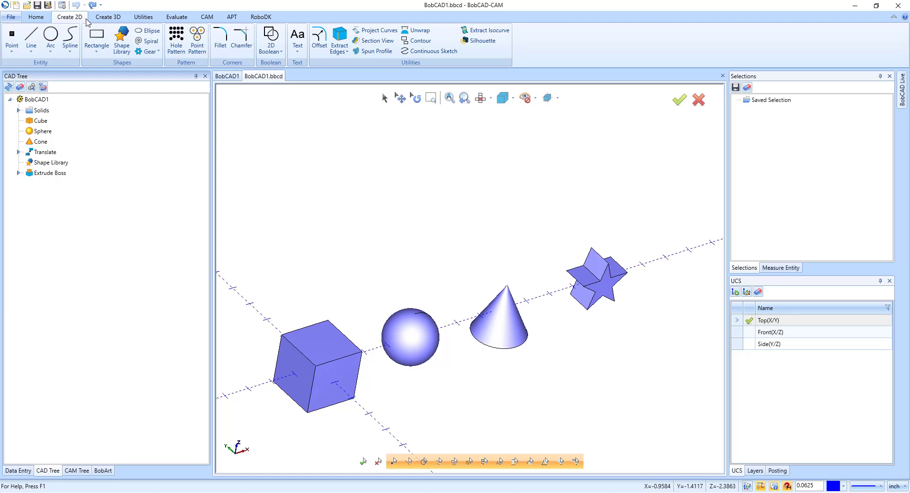
mouse_move(96, 39)
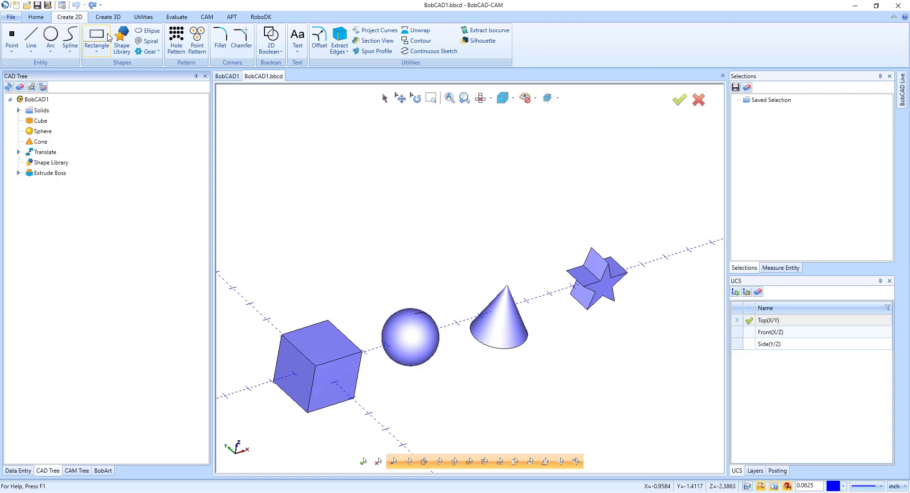
mouse_move(486, 31)
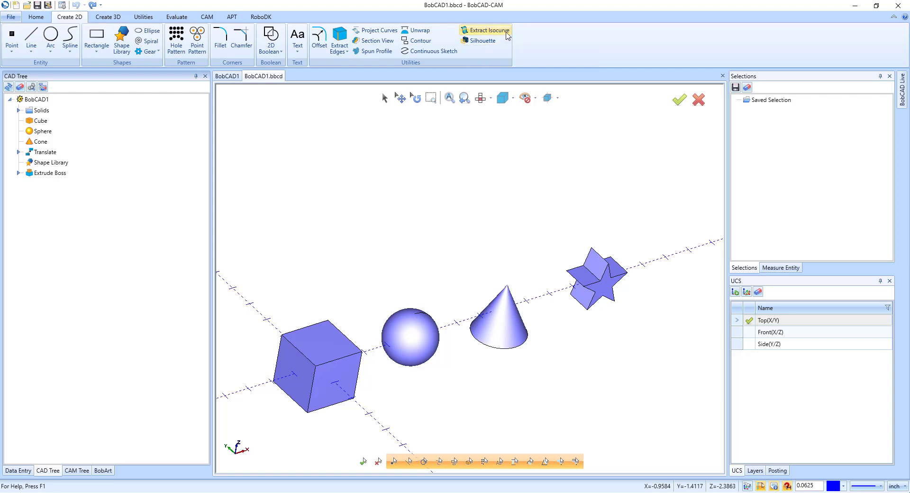
mouse_move(486, 30)
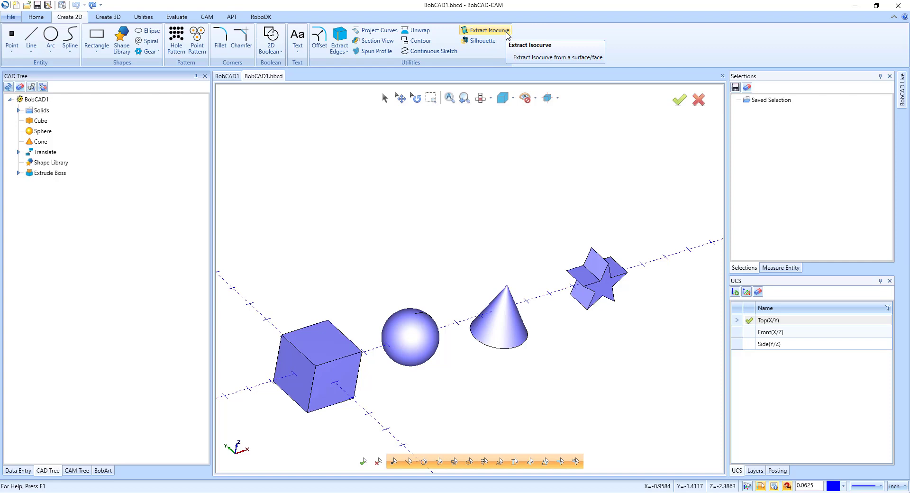
Preview trimmed isocurves in both directions on the cube's top face at 52.56/66.44%
click(484, 30)
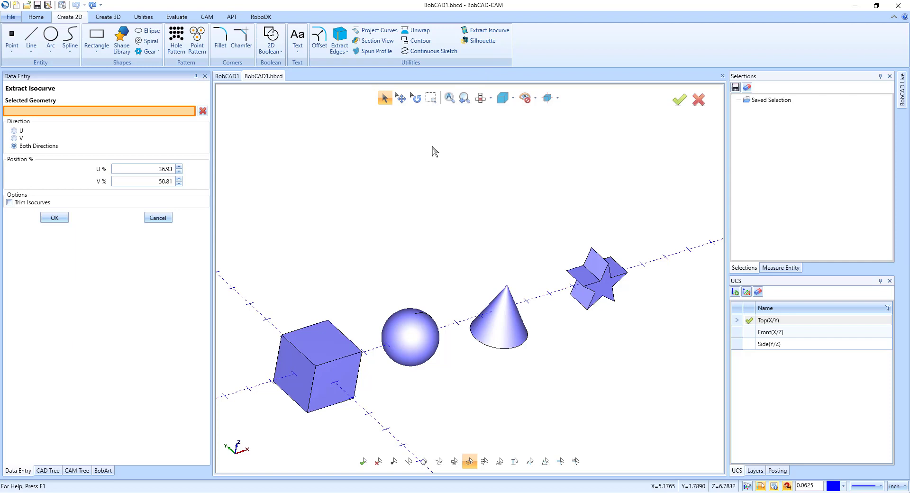
click(10, 202)
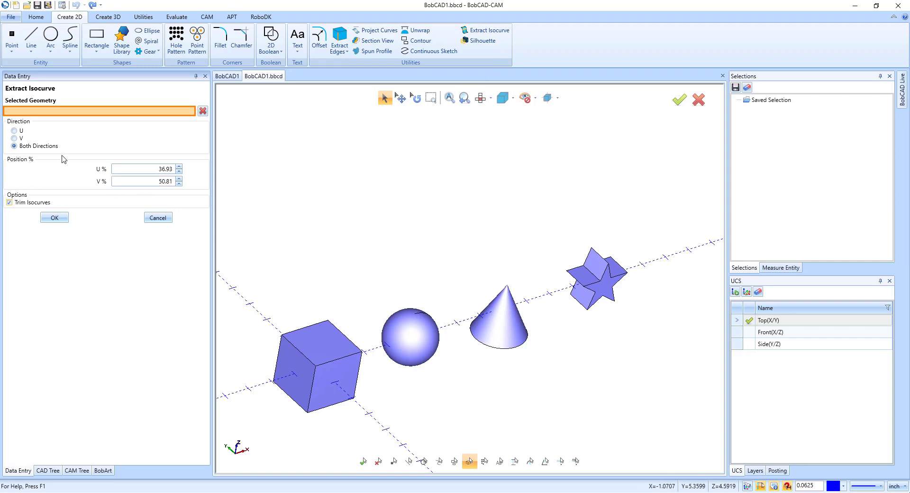
mouse_move(316, 344)
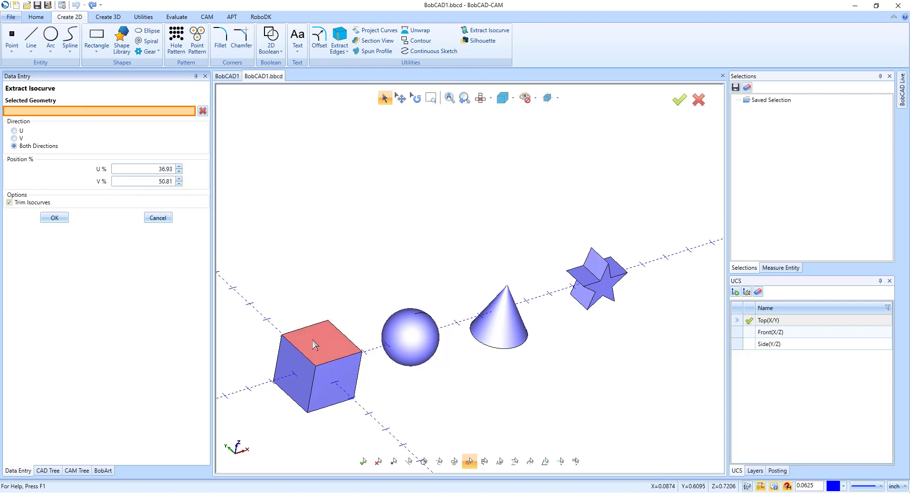
click(322, 348)
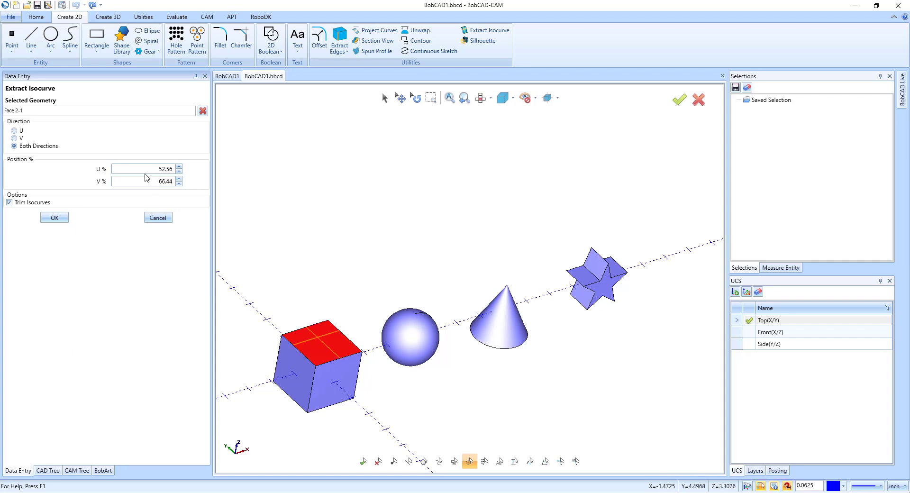
click(146, 181)
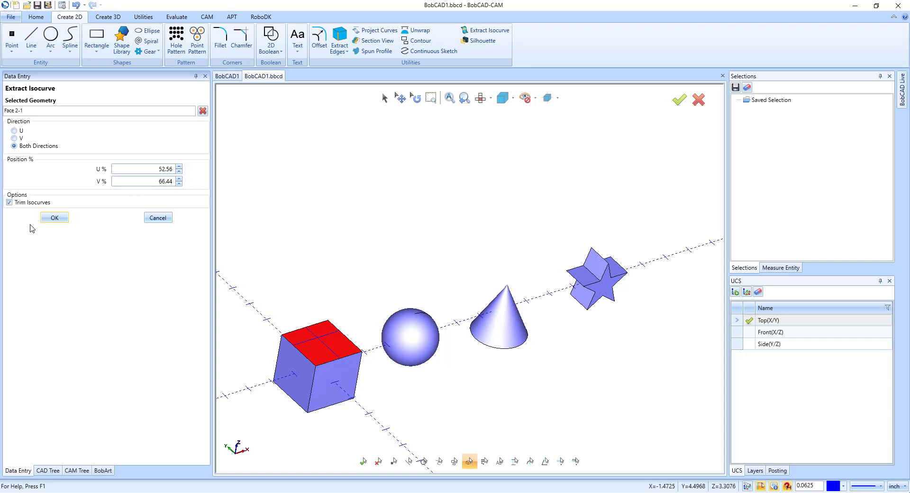
Turn off trimming and extract untrimmed isocurves on the cube top and a star face
click(9, 202)
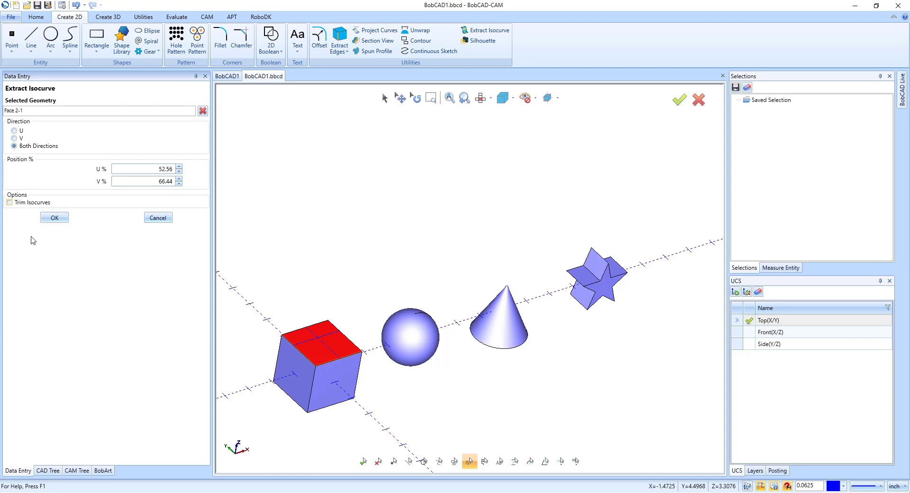
mouse_move(607, 293)
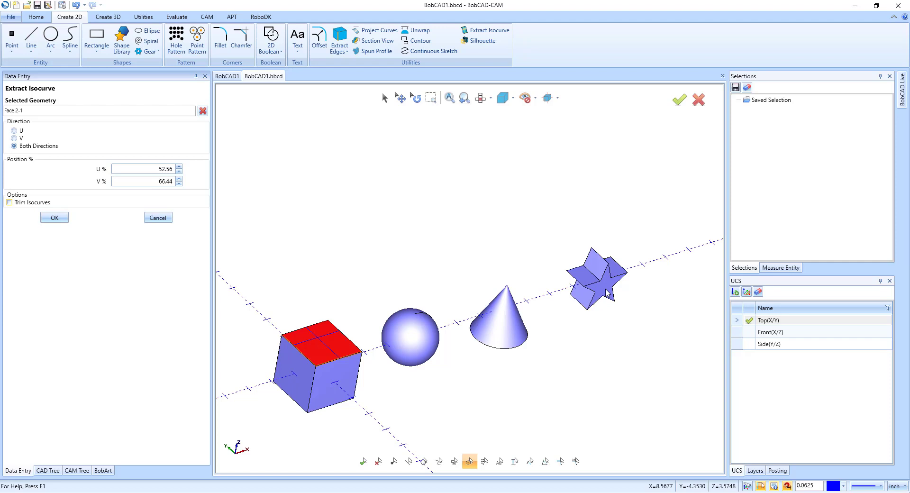
click(603, 284)
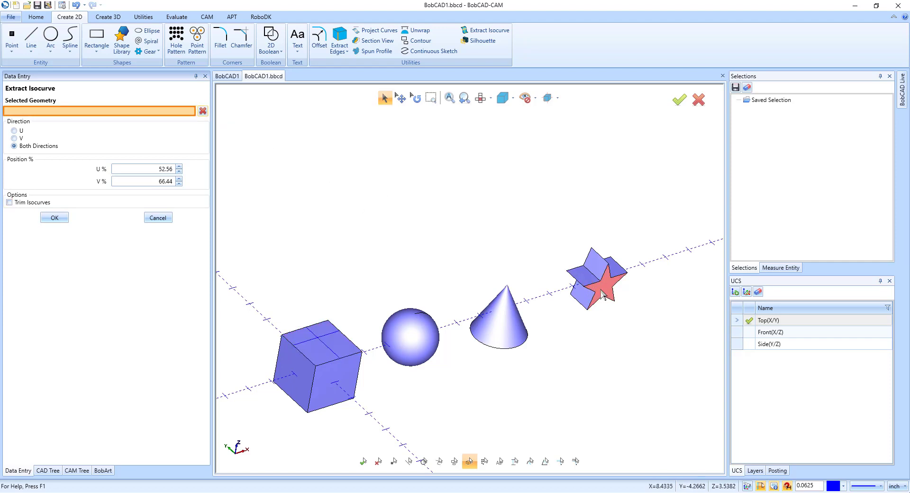
click(603, 290)
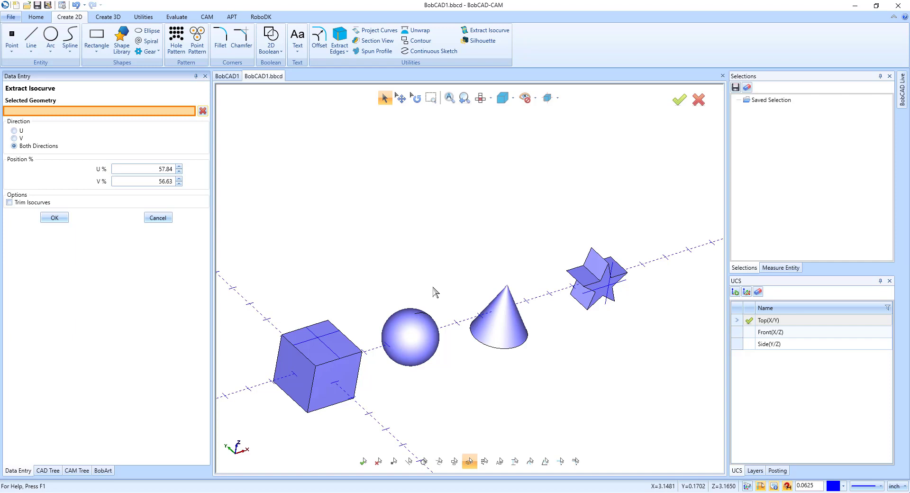
Extract isocurves on the cone's curved face and confirm with OK
click(515, 337)
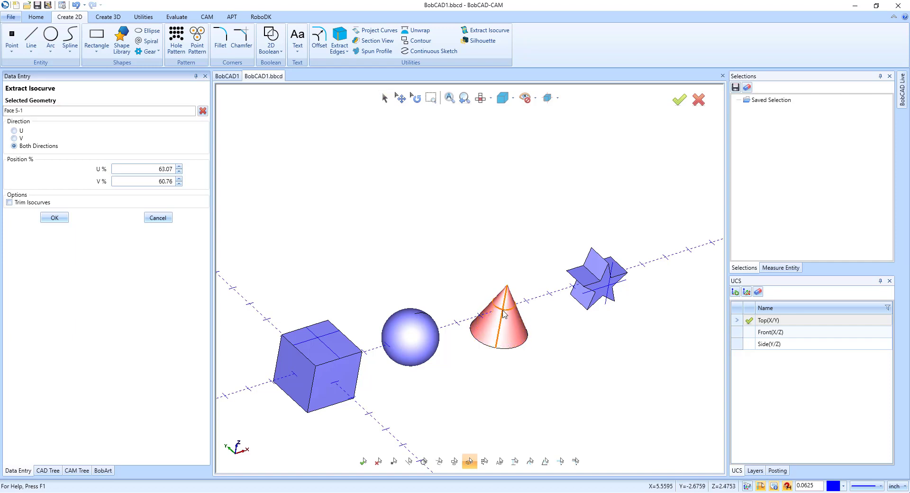
click(158, 217)
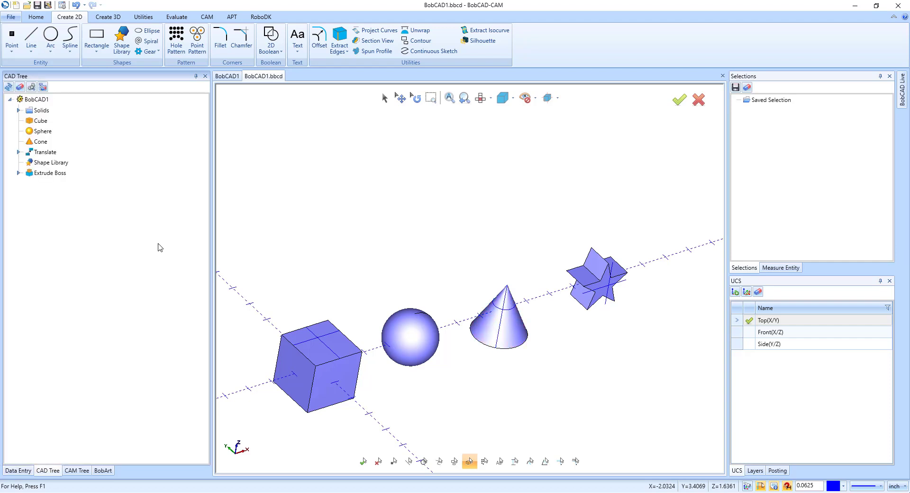